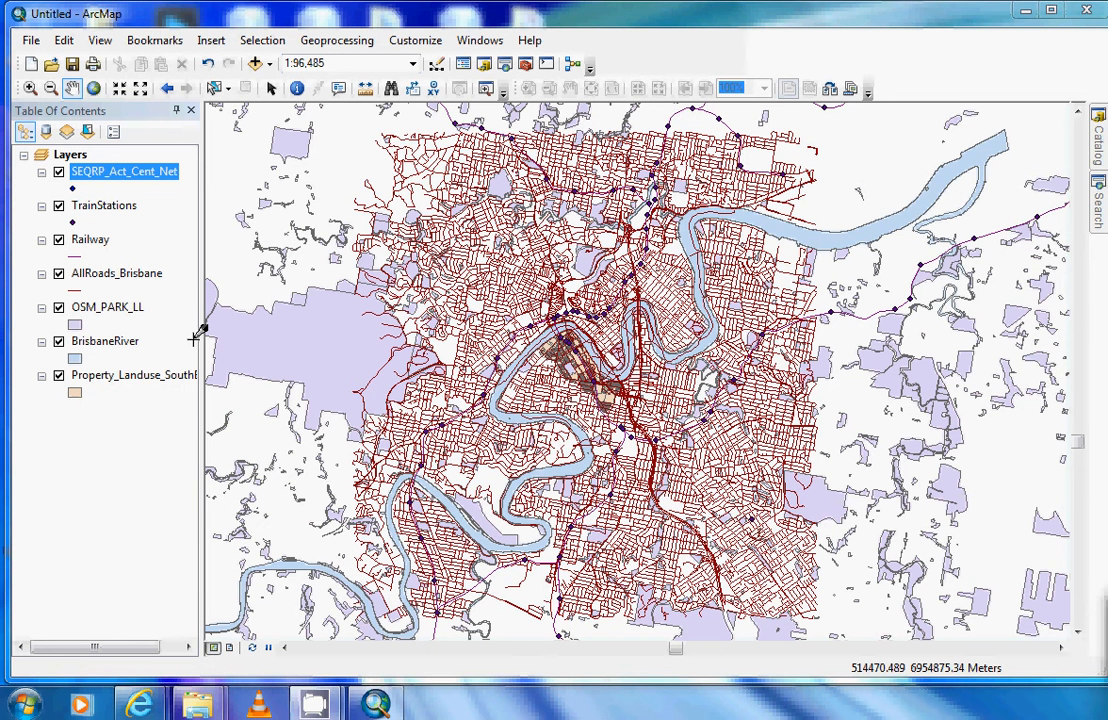
pyautogui.moveTo(196, 348)
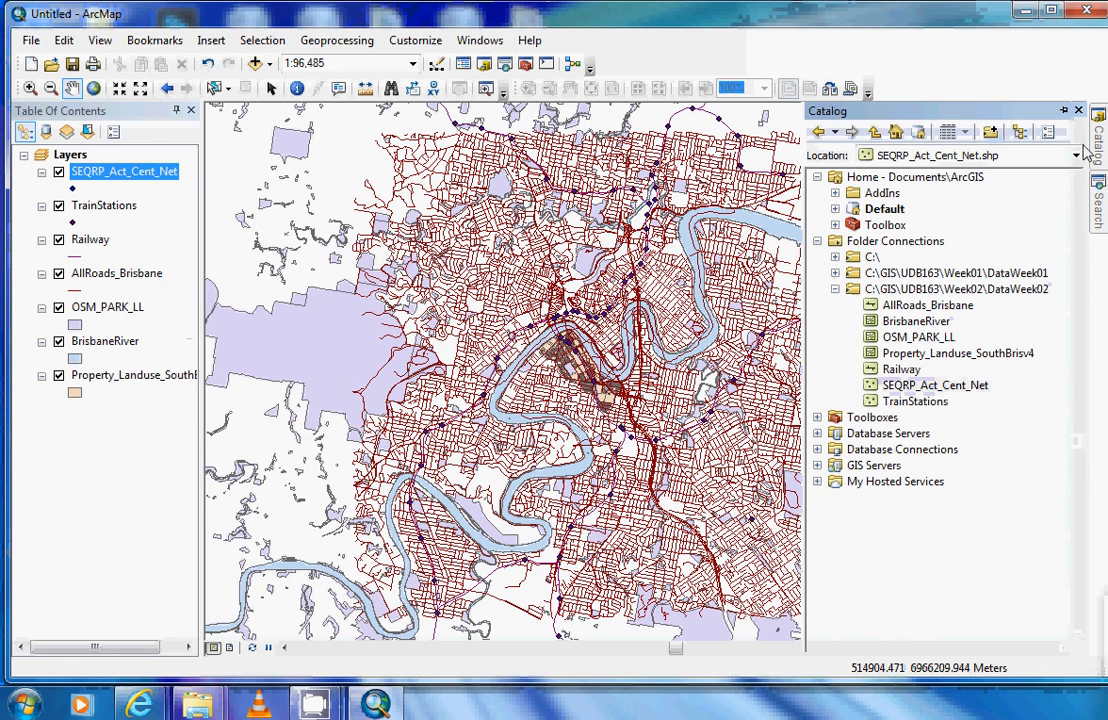
# Select SEQRP_Act_Cent_Net.shp in the Week02 catalog folder and bring up its actions
pyautogui.click(936, 384)
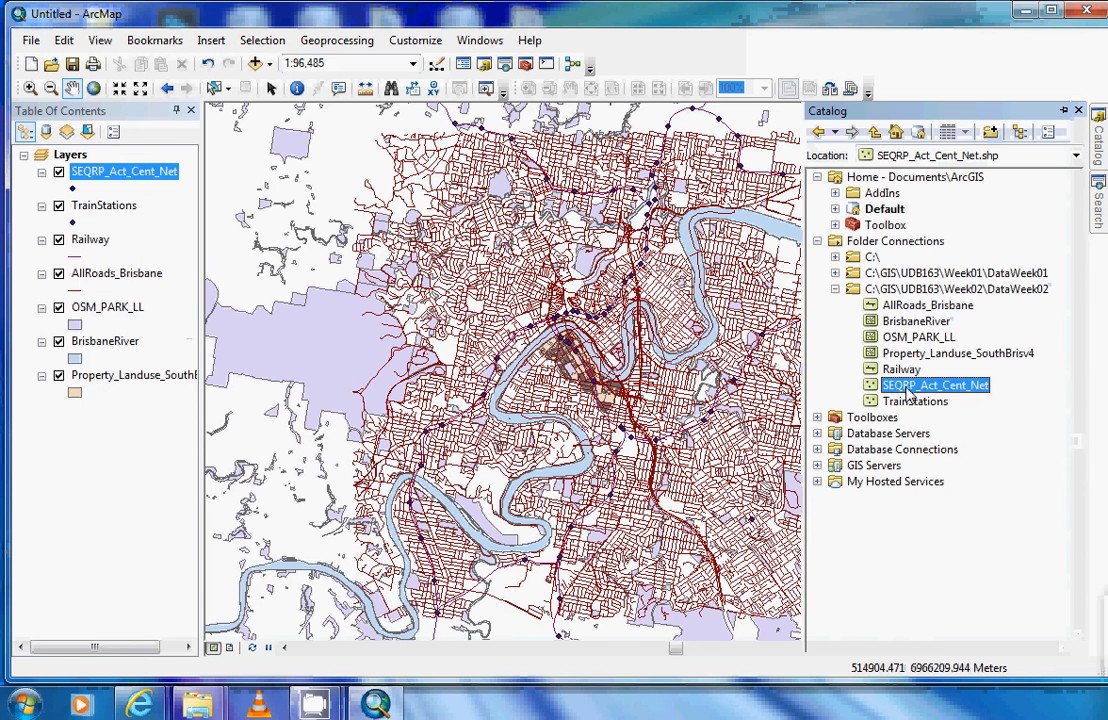
pyautogui.rightClick(936, 384)
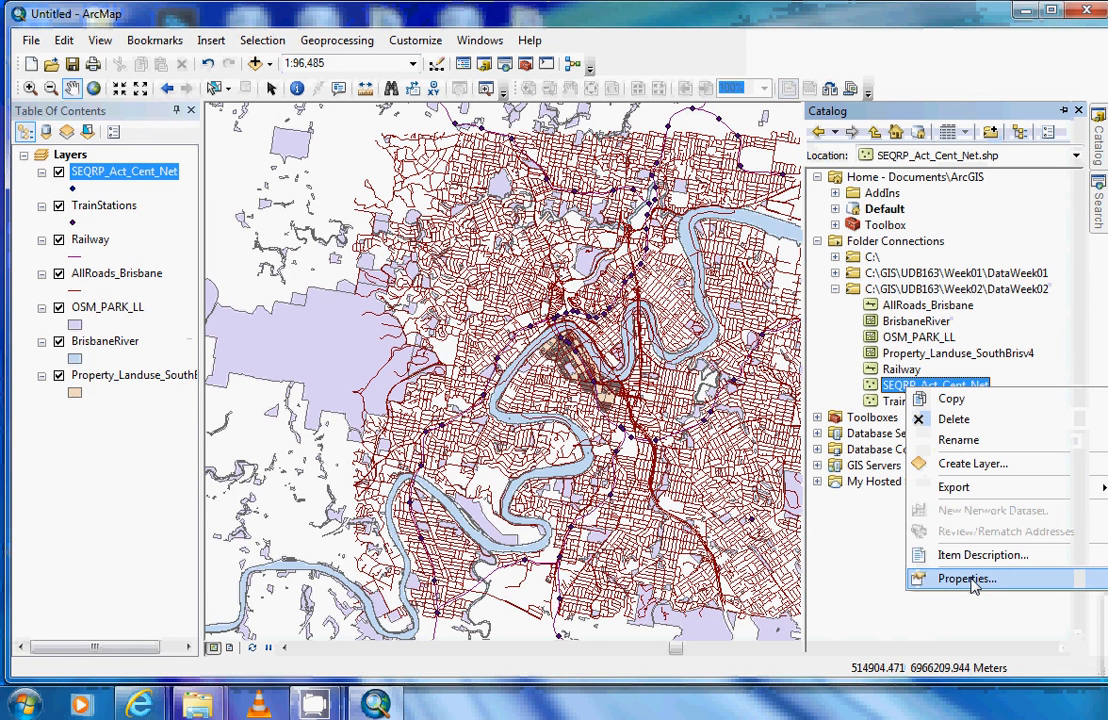
# View the shapefile's Fields list and enter 'New_field' in the empty row without keeping it
pyautogui.click(966, 578)
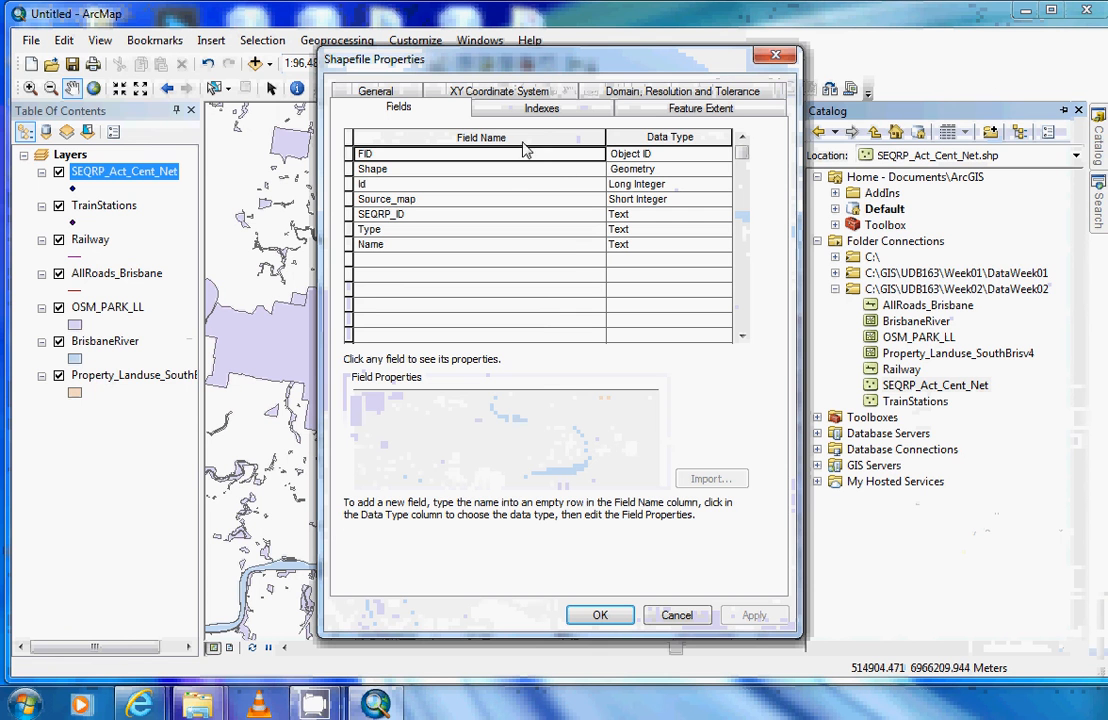
pyautogui.moveTo(392, 212)
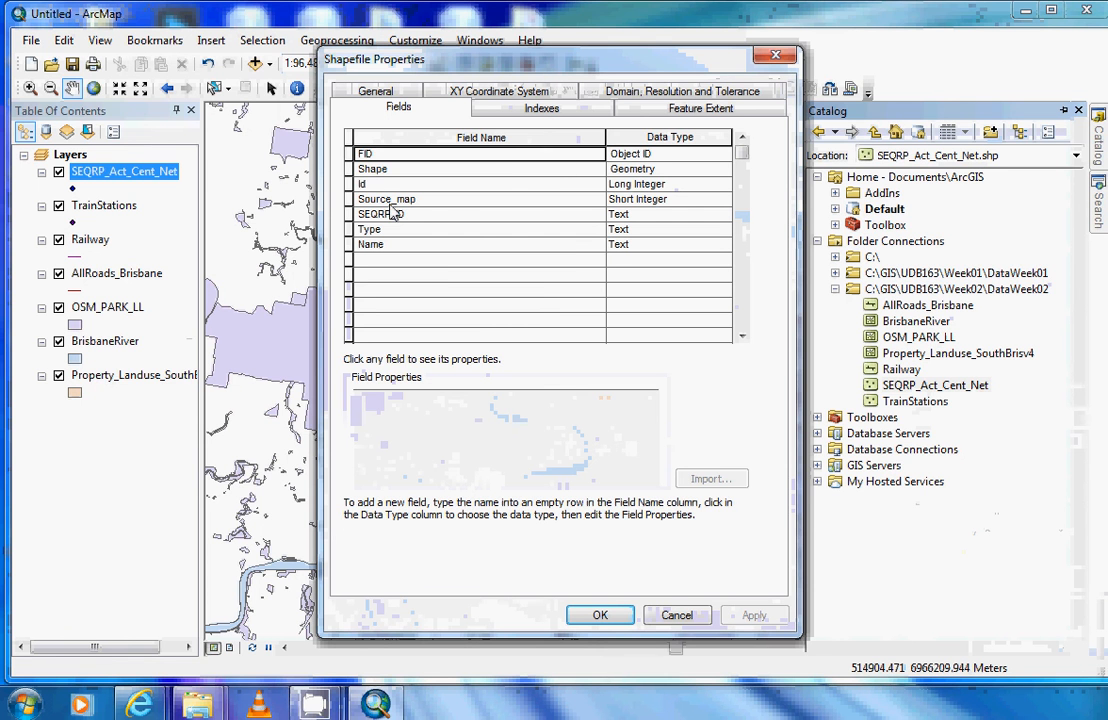
pyautogui.click(480, 260)
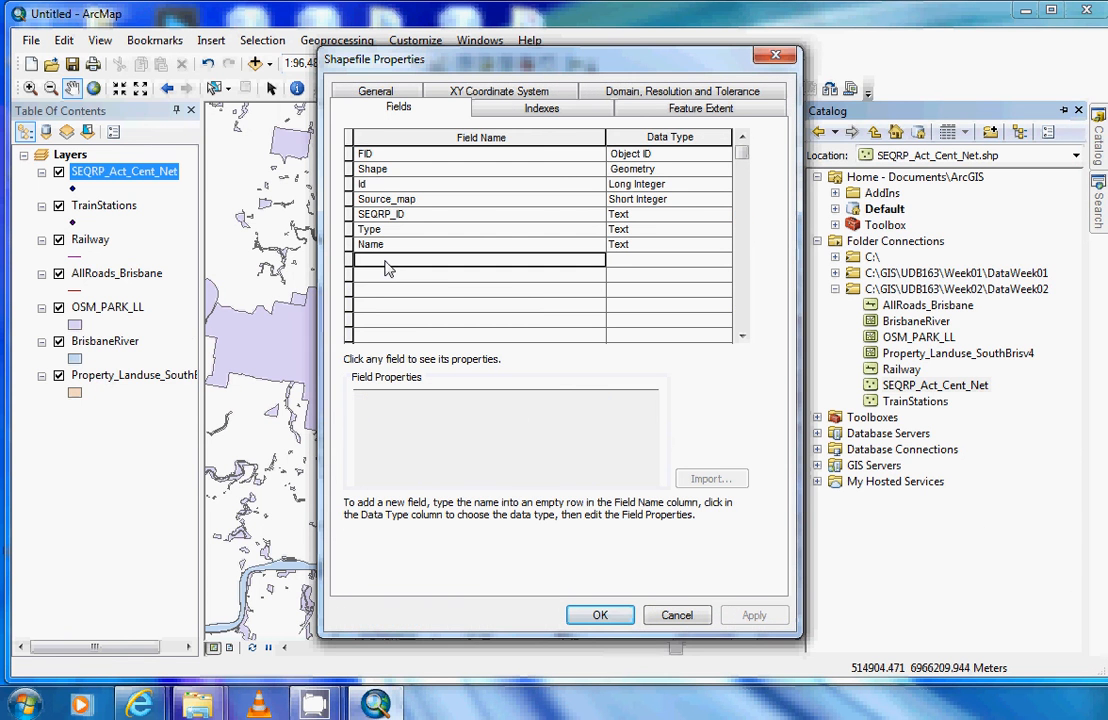
pyautogui.write('New')
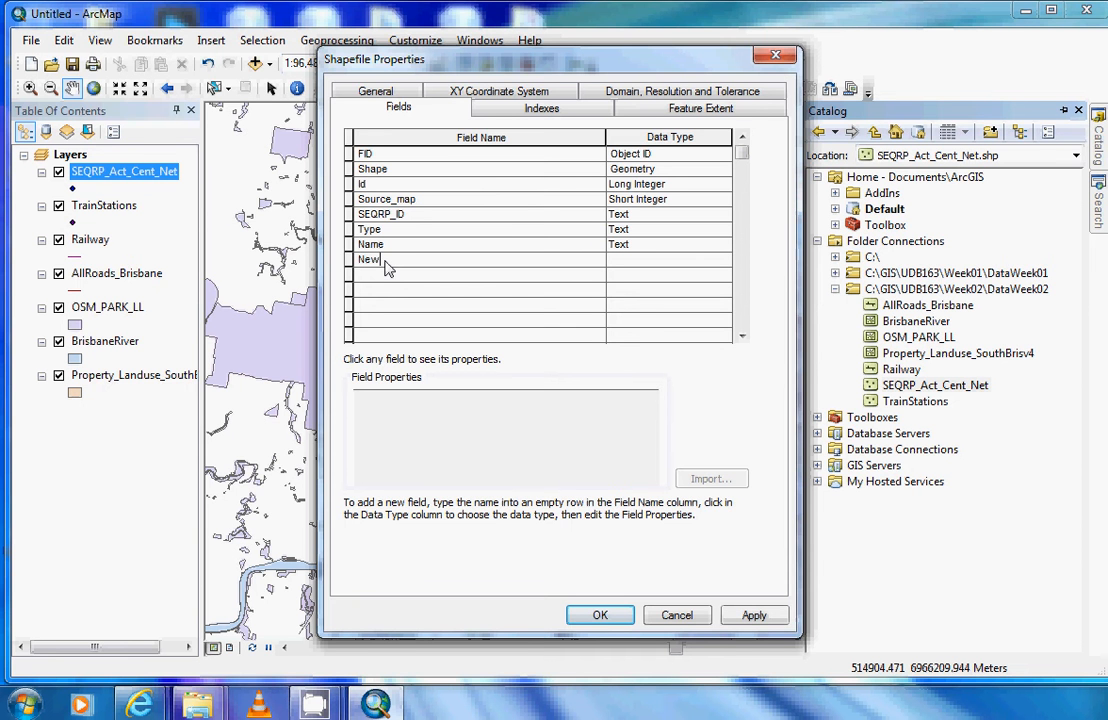
pyautogui.write('_field')
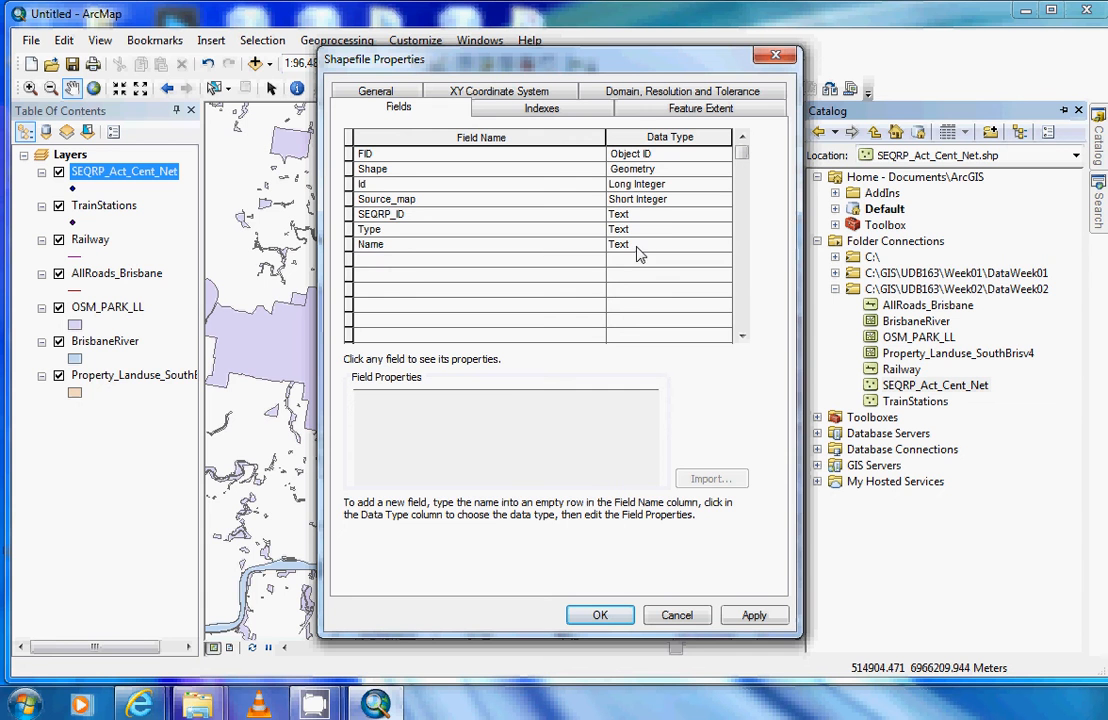
pyautogui.moveTo(624, 258)
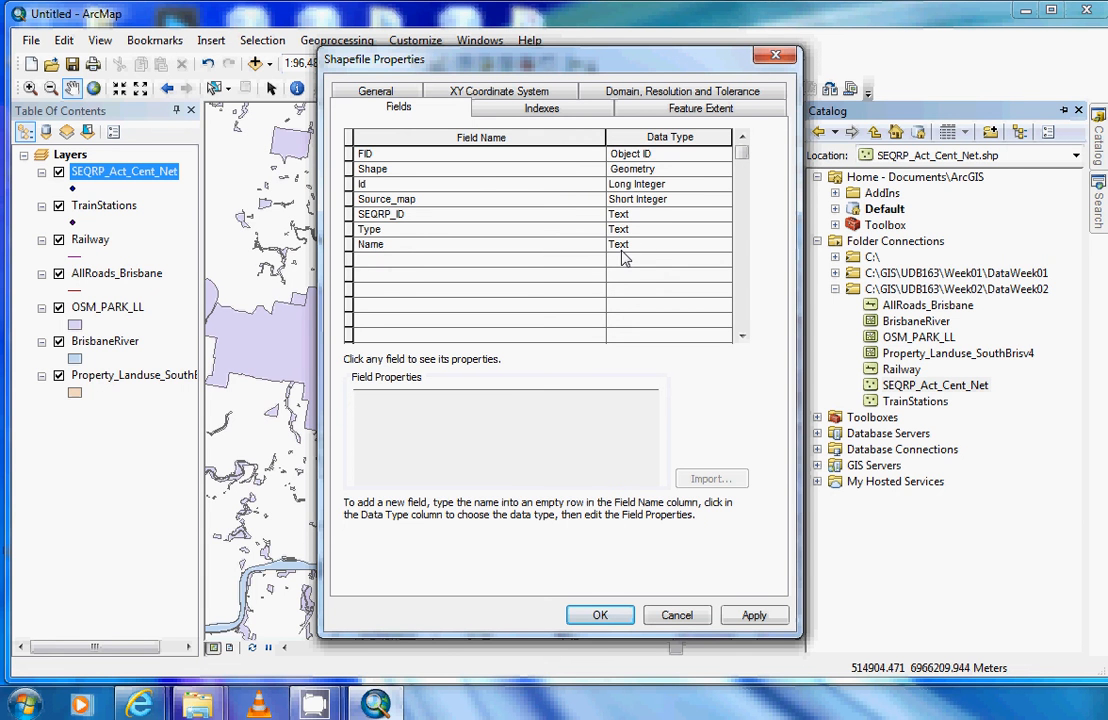
pyautogui.moveTo(444, 220)
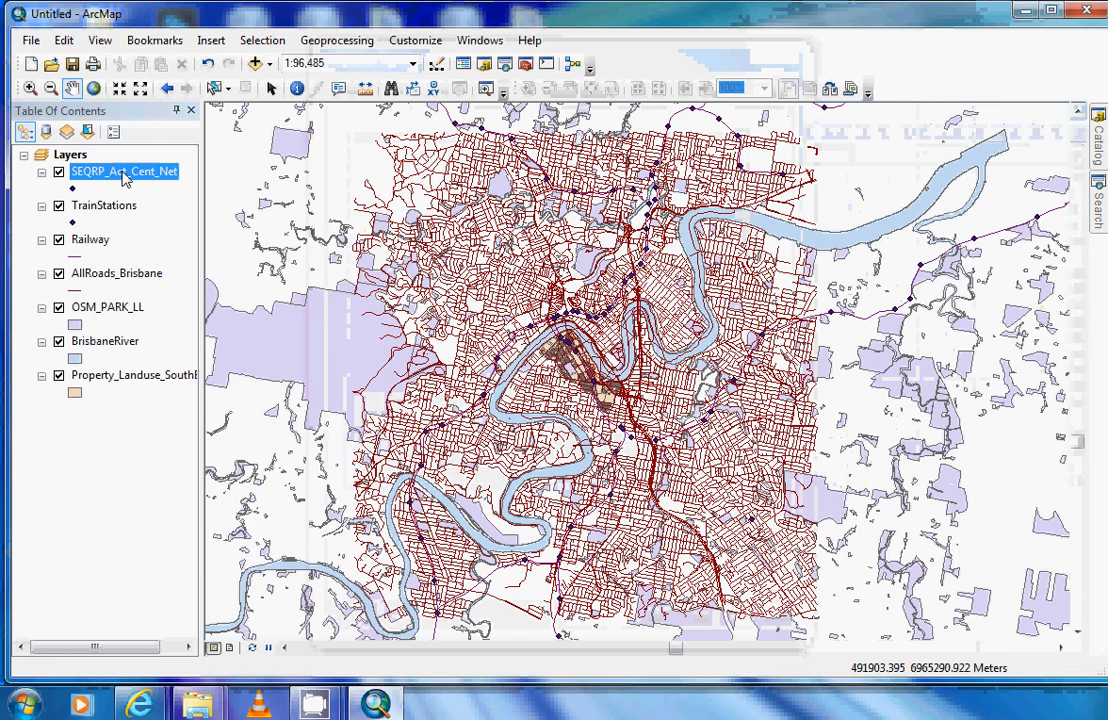
# Show the SEQRP_Act_Cent_Net layer's attribute table from the Table of Contents
pyautogui.rightClick(124, 172)
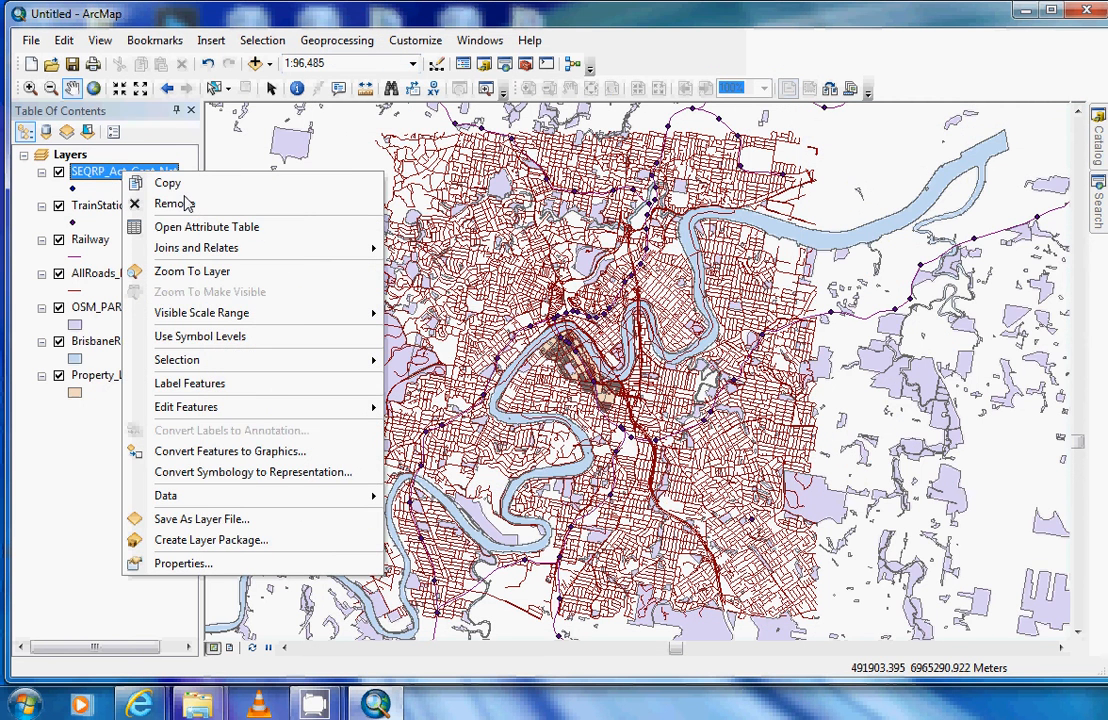
pyautogui.click(206, 226)
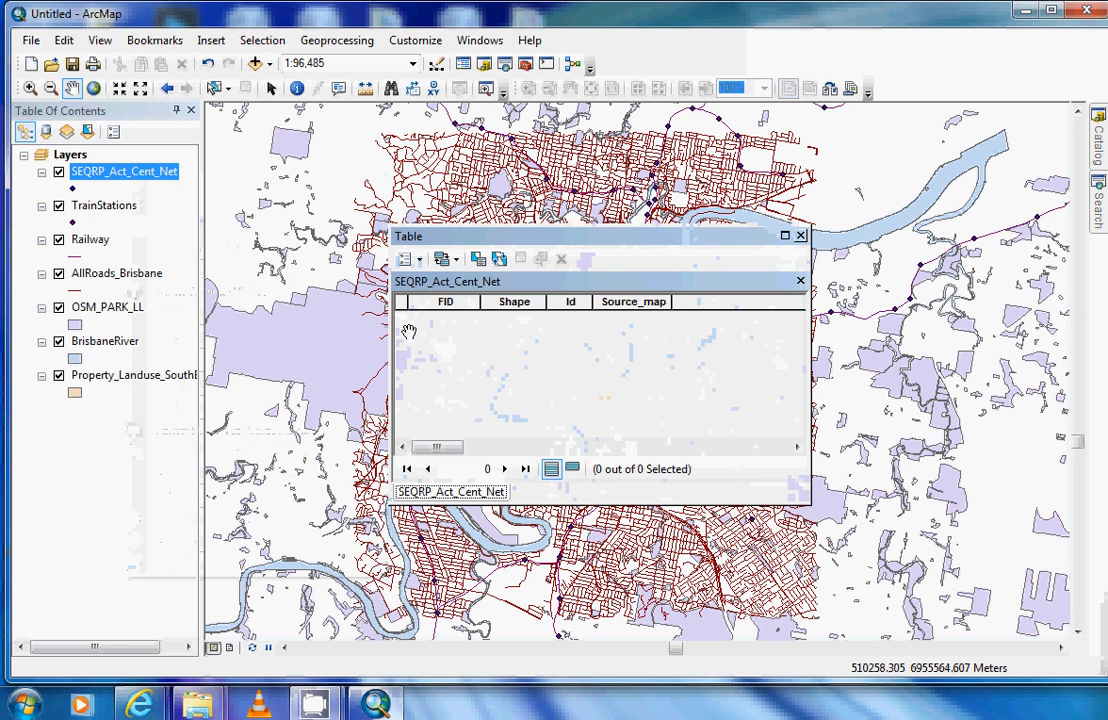
# In Add Field, name the new field New_fiel and make it a Text field of length 50
pyautogui.click(404, 260)
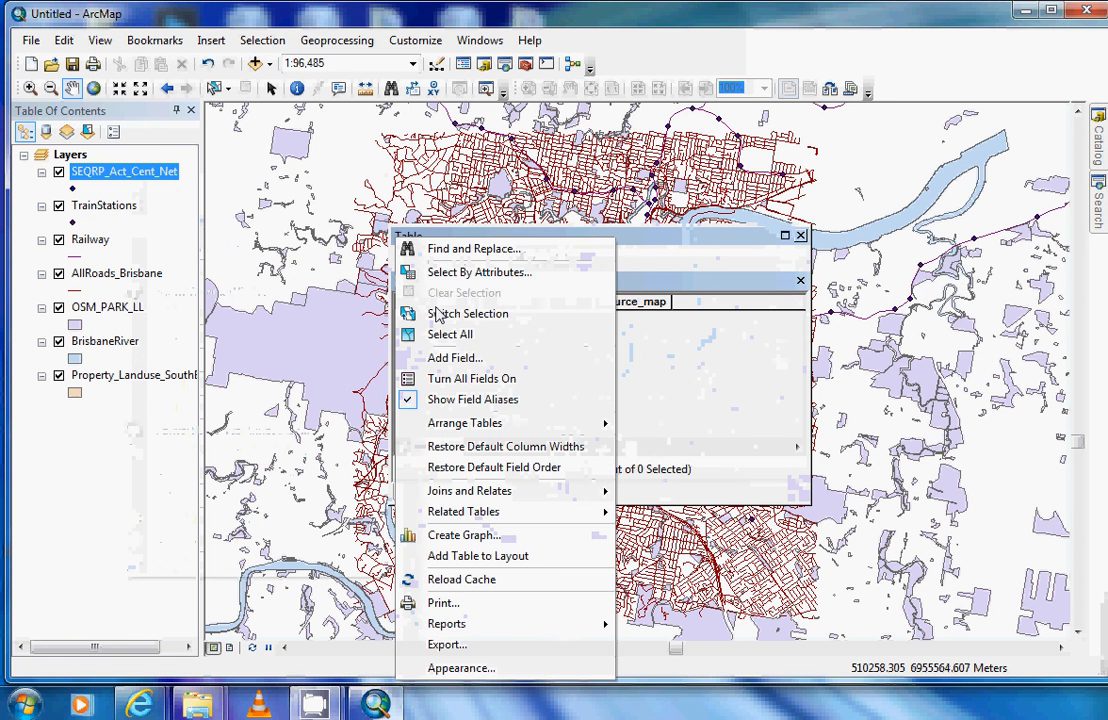
pyautogui.click(456, 356)
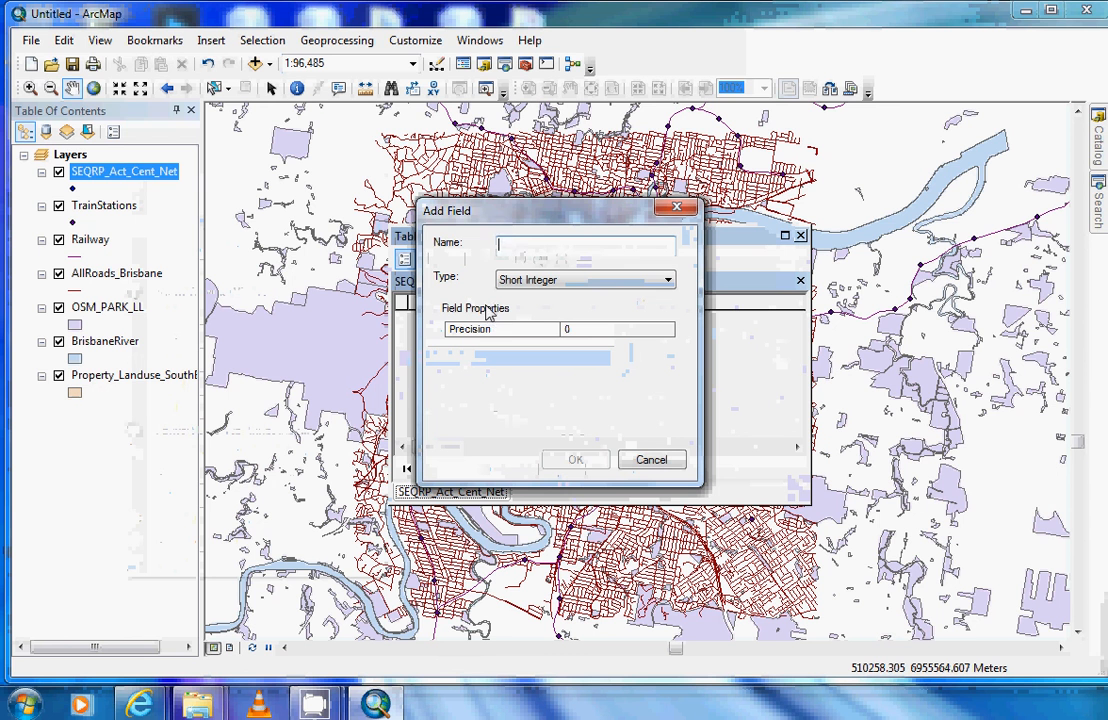
pyautogui.click(514, 246)
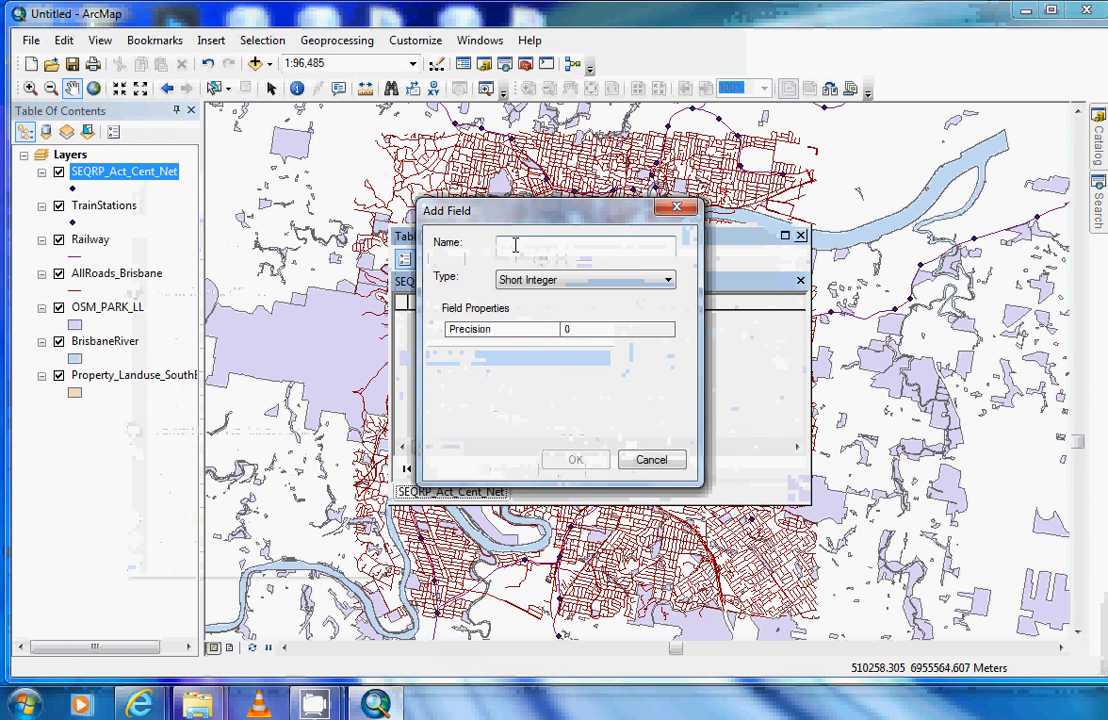
pyautogui.write('New_fiel')
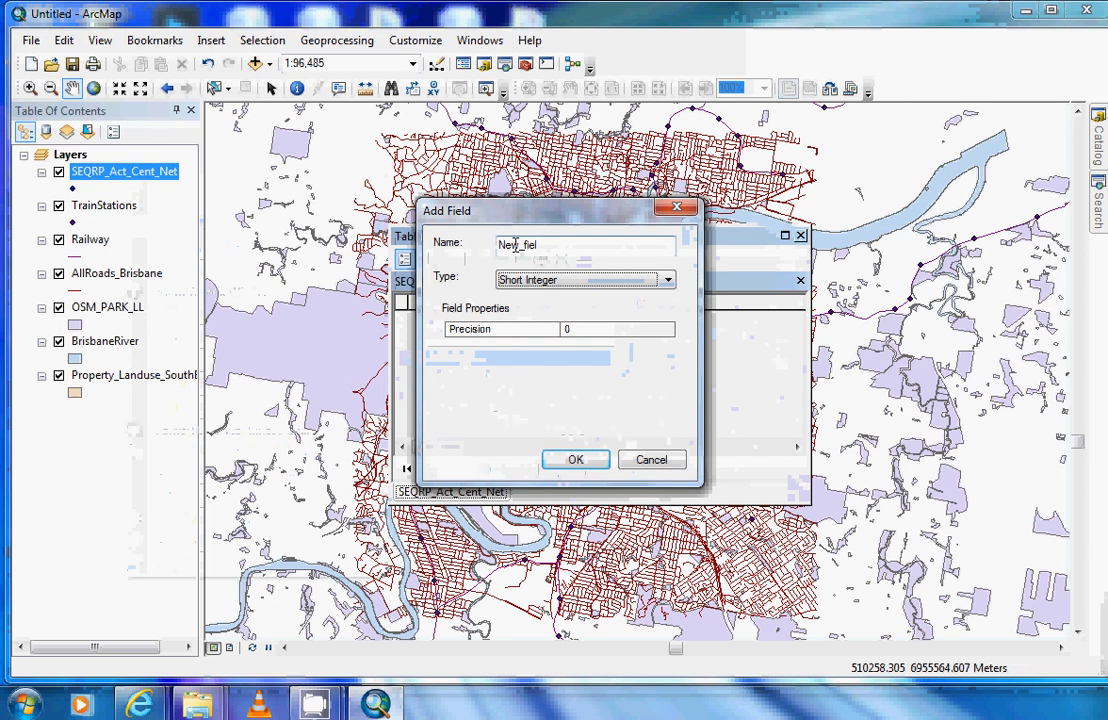
pyautogui.click(580, 280)
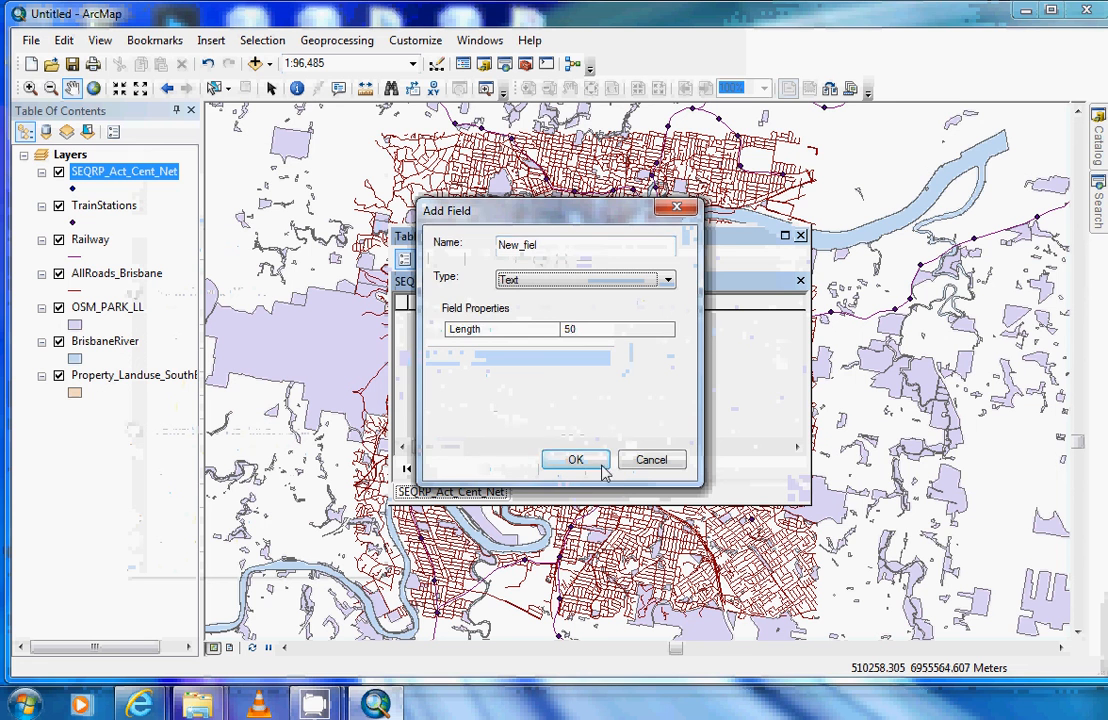